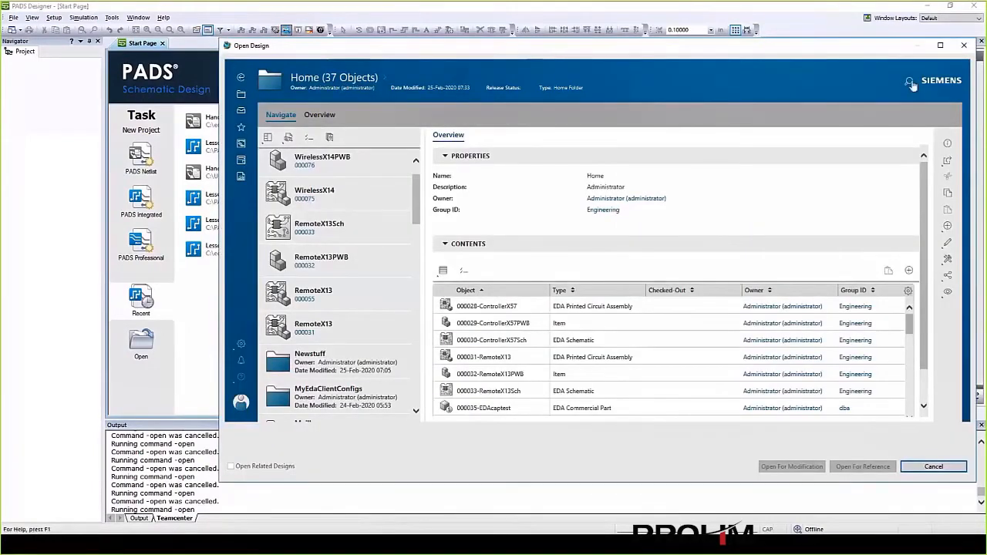
- Search Teamcenter for 'handdrill' and narrow results to EDA Printed Circuit Assembly Revisions
{"action": "left_click", "coordinate": [817, 81]}
{"action": "type", "text": "handdrill"}
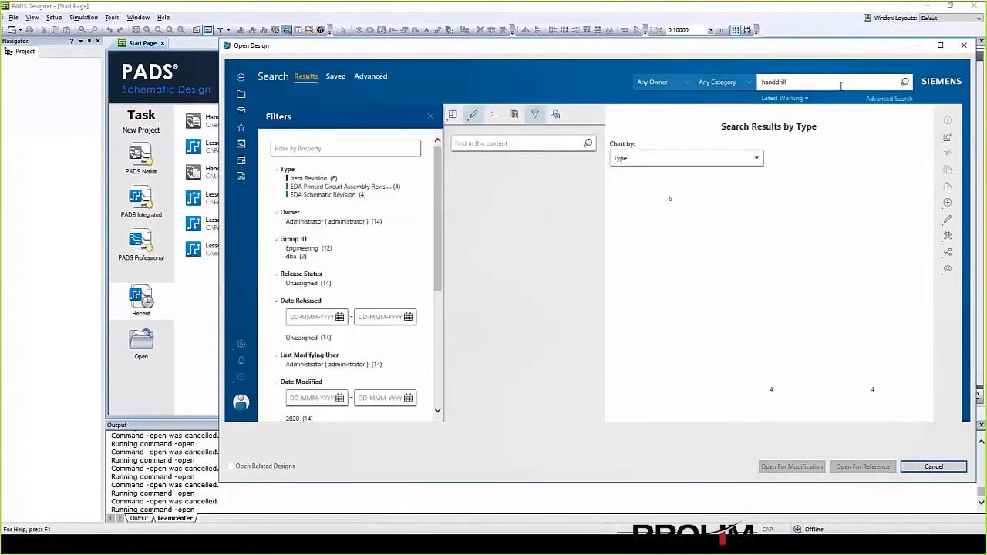
{"action": "left_click", "coordinate": [904, 81]}
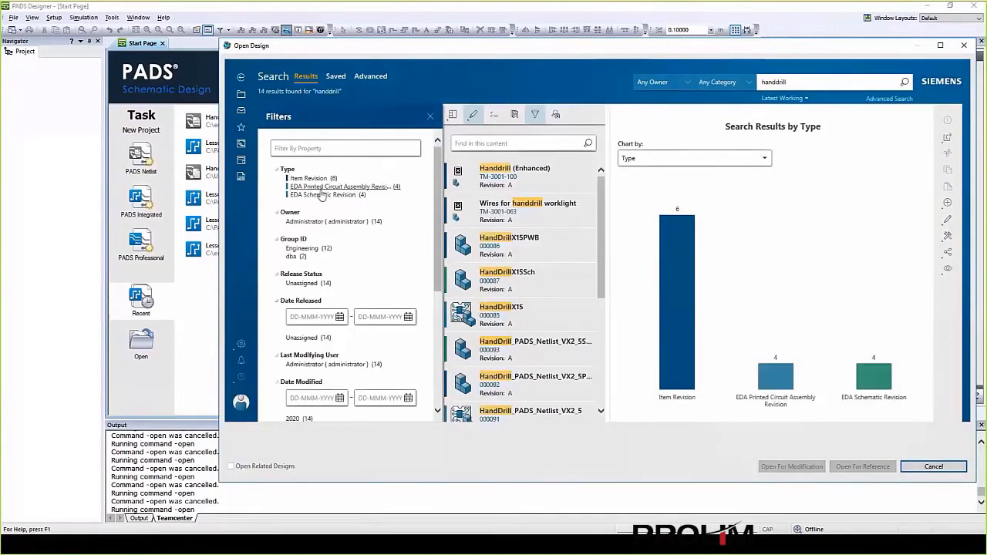
{"action": "left_click", "coordinate": [339, 187]}
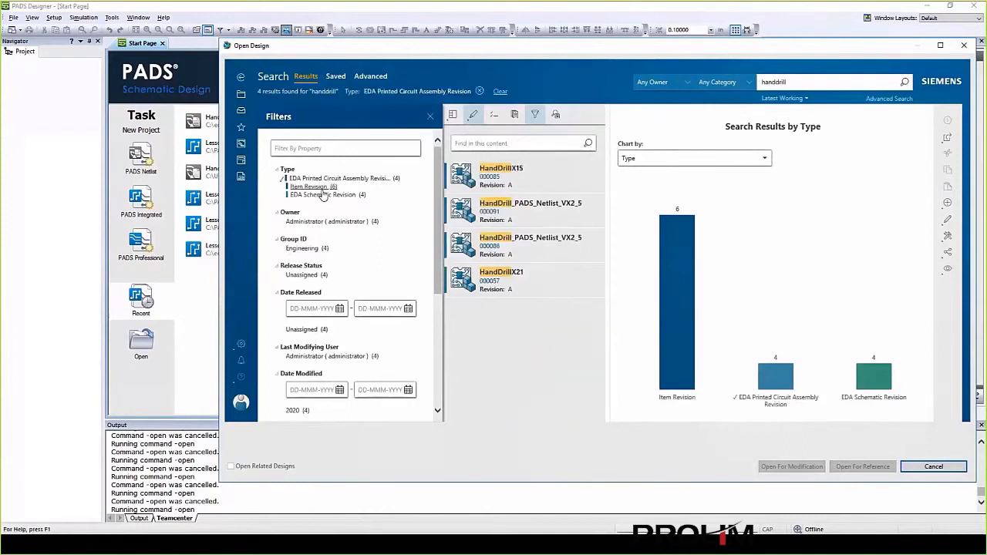
{"action": "mouse_move", "coordinate": [353, 193]}
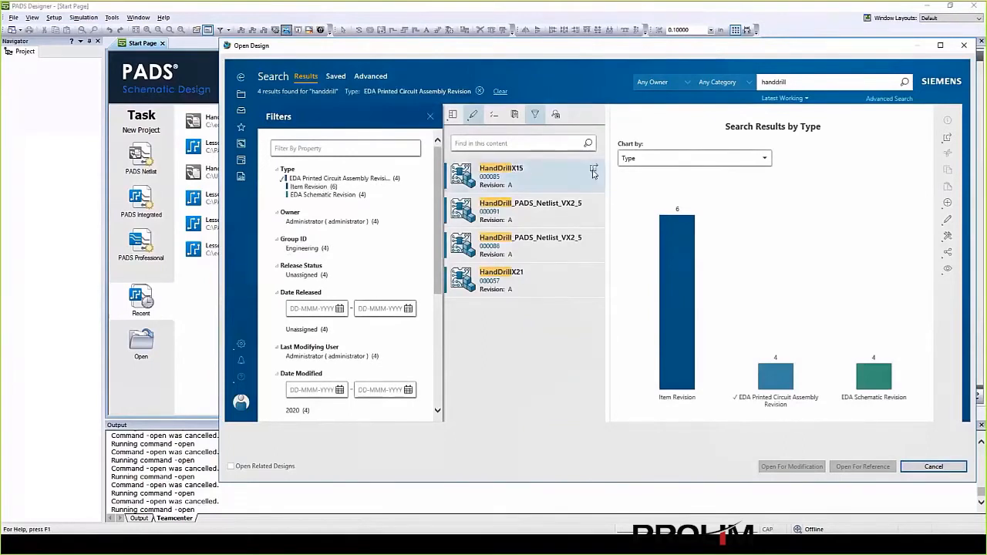
- Show HandDrillX15's assembly contents, listing HandDrillX15PWB, C1 x15 and C16
{"action": "left_click", "coordinate": [501, 173]}
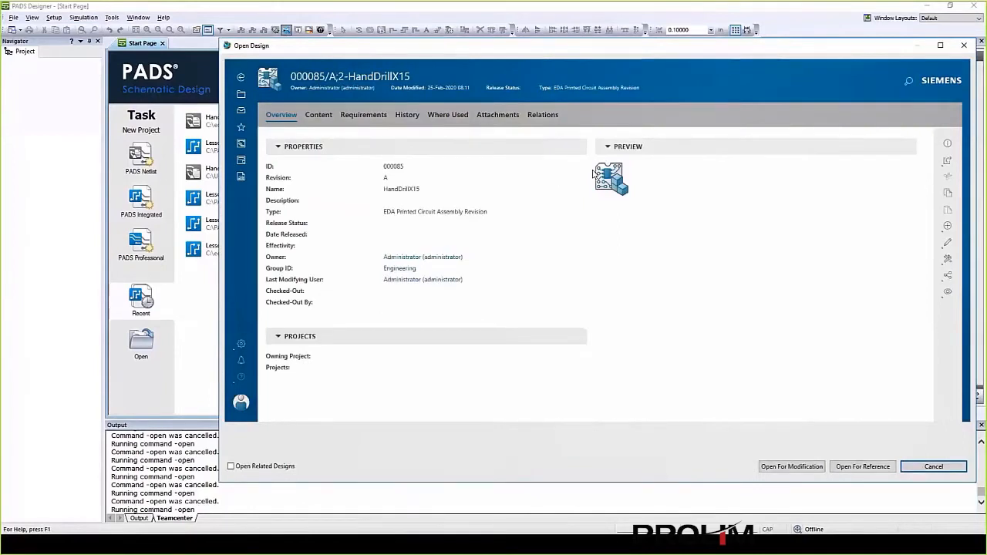
{"action": "left_click", "coordinate": [319, 115]}
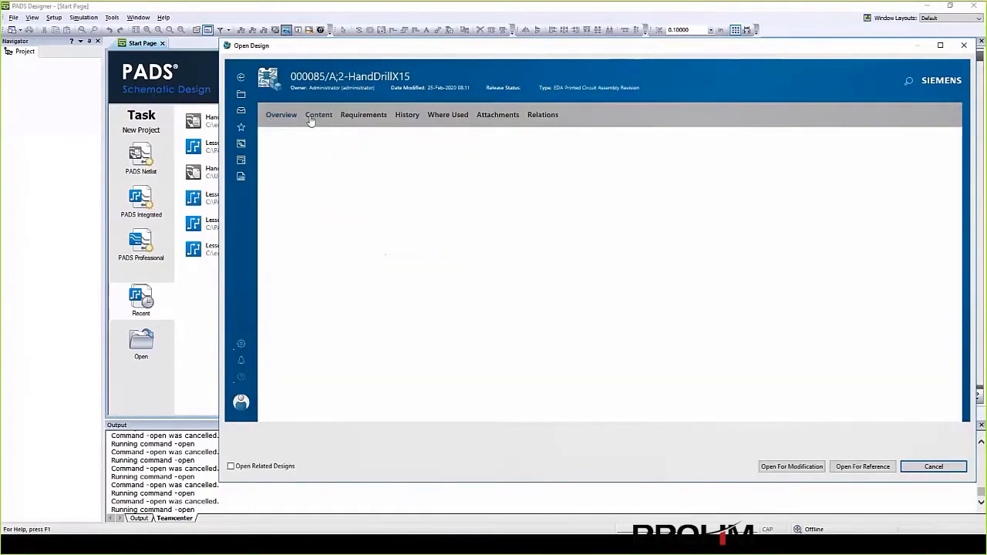
{"action": "left_click", "coordinate": [319, 114]}
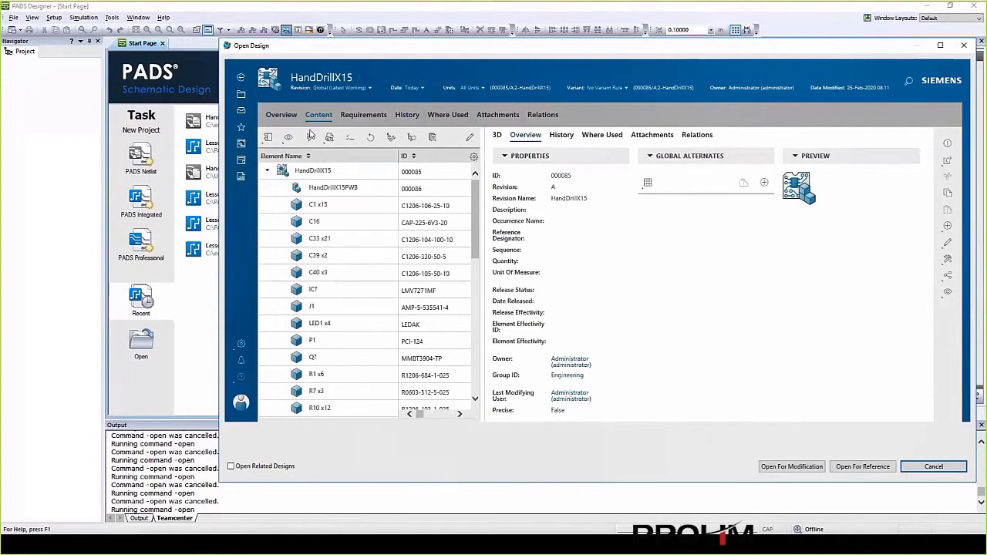
- Review C33 x21's attachments and where-used info, then download and open the design from Teamcenter
{"action": "left_click", "coordinate": [320, 238]}
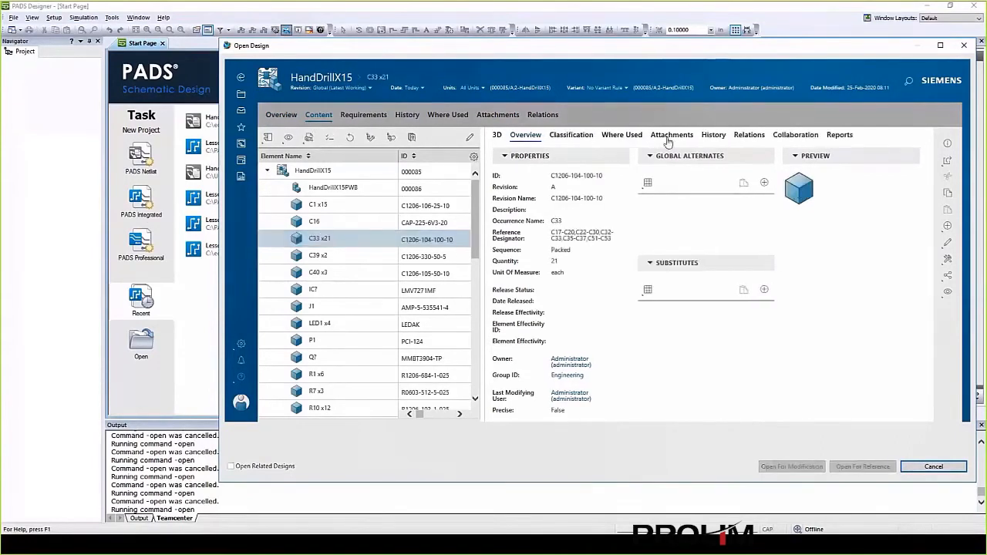
{"action": "left_click", "coordinate": [671, 134]}
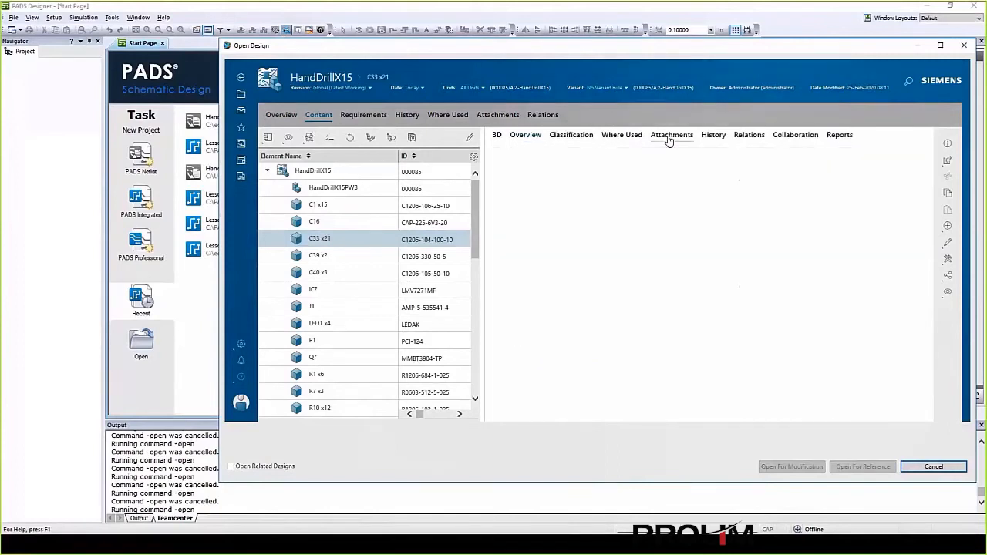
{"action": "left_click", "coordinate": [671, 135]}
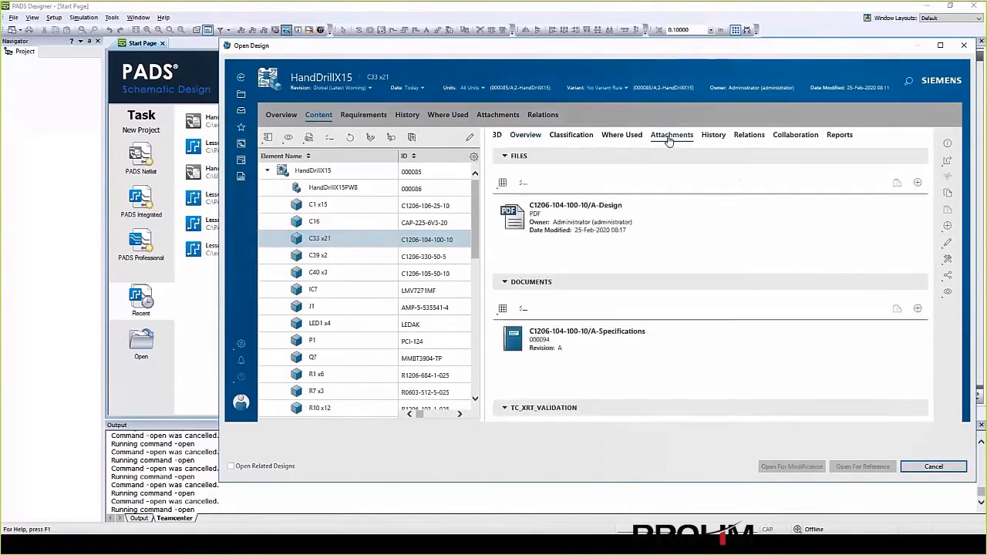
{"action": "mouse_move", "coordinate": [623, 137]}
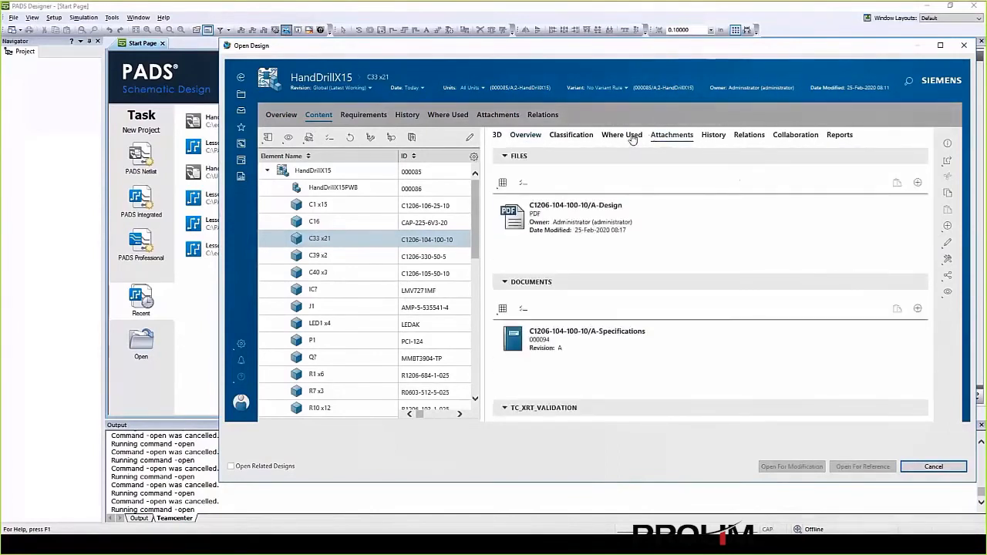
{"action": "left_click", "coordinate": [622, 134]}
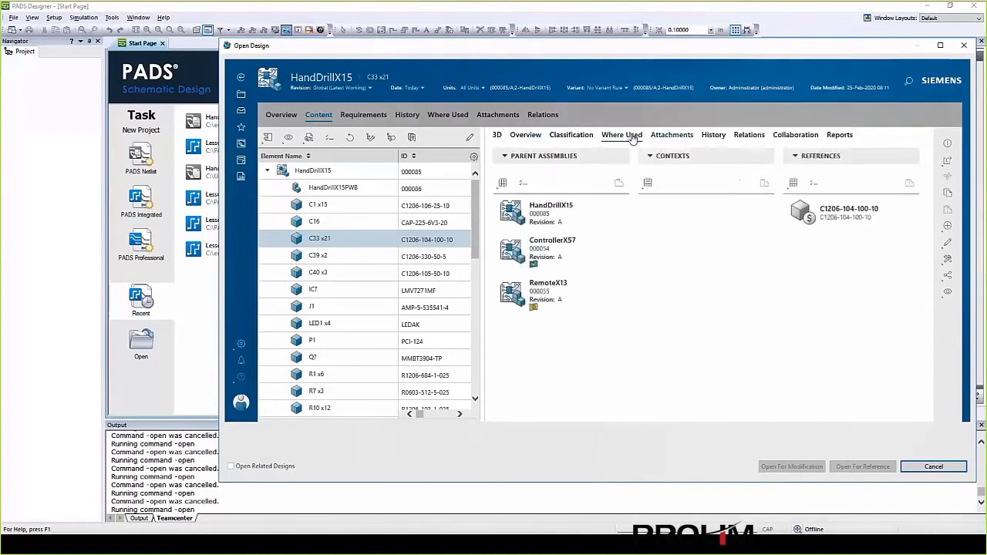
{"action": "left_click", "coordinate": [551, 214]}
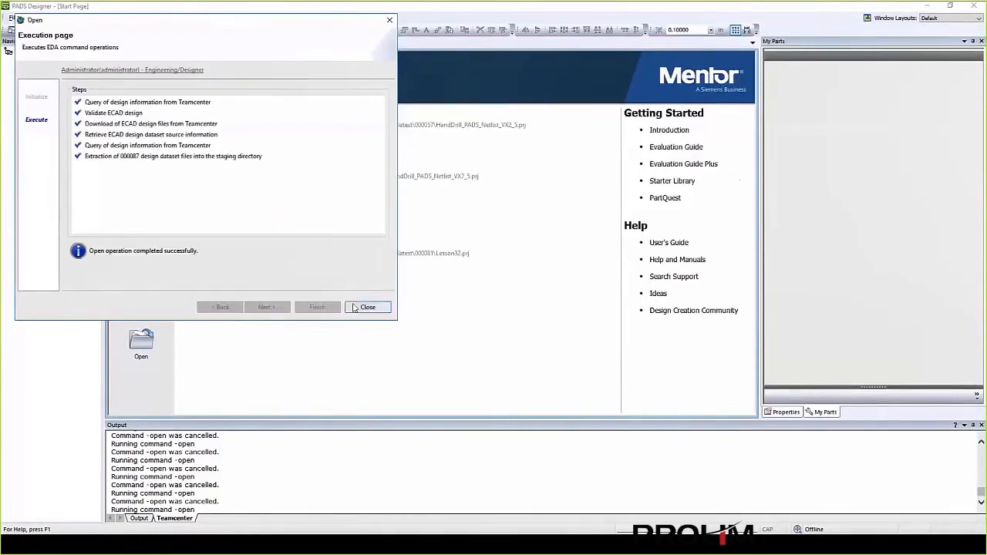
- Dismiss the open report, load the battery_protection and motor_drive sheets, and show the Teamcenter commands
{"action": "left_click", "coordinate": [368, 307]}
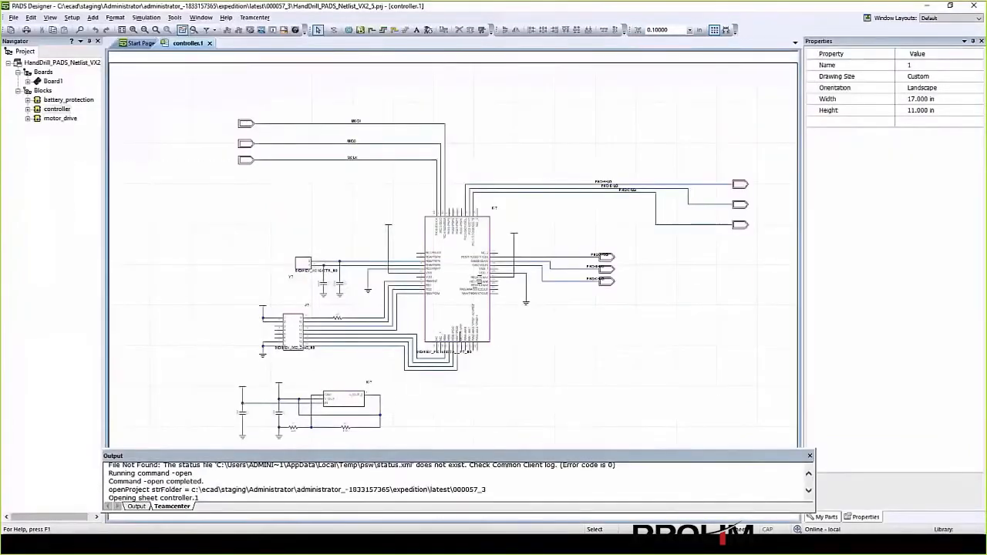
{"action": "left_click", "coordinate": [68, 100]}
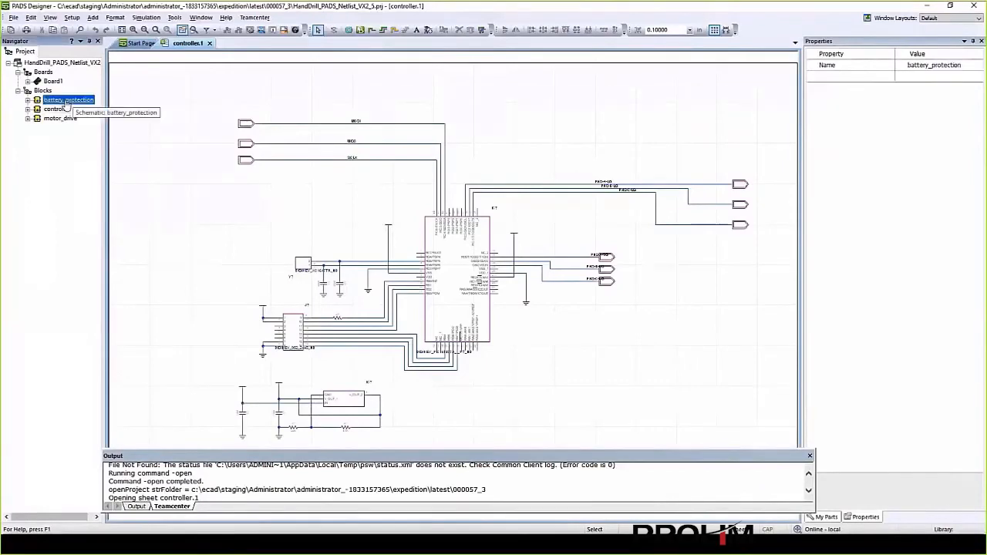
{"action": "double_click", "coordinate": [68, 99]}
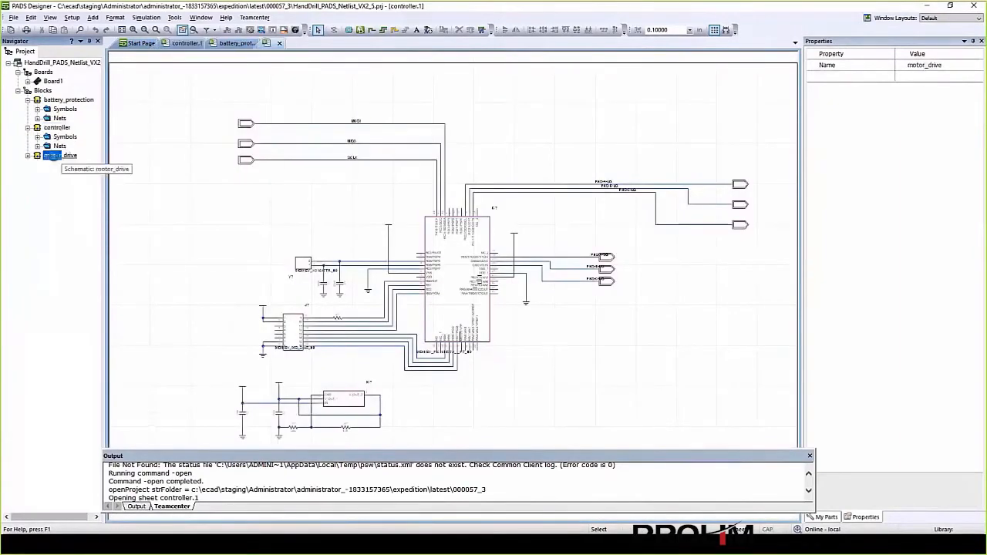
{"action": "double_click", "coordinate": [60, 155]}
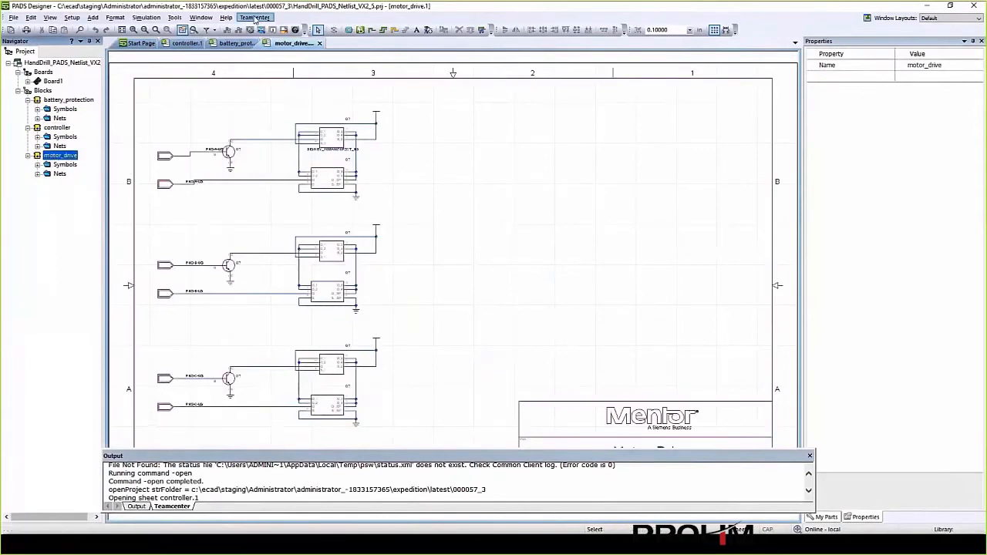
{"action": "left_click", "coordinate": [255, 17]}
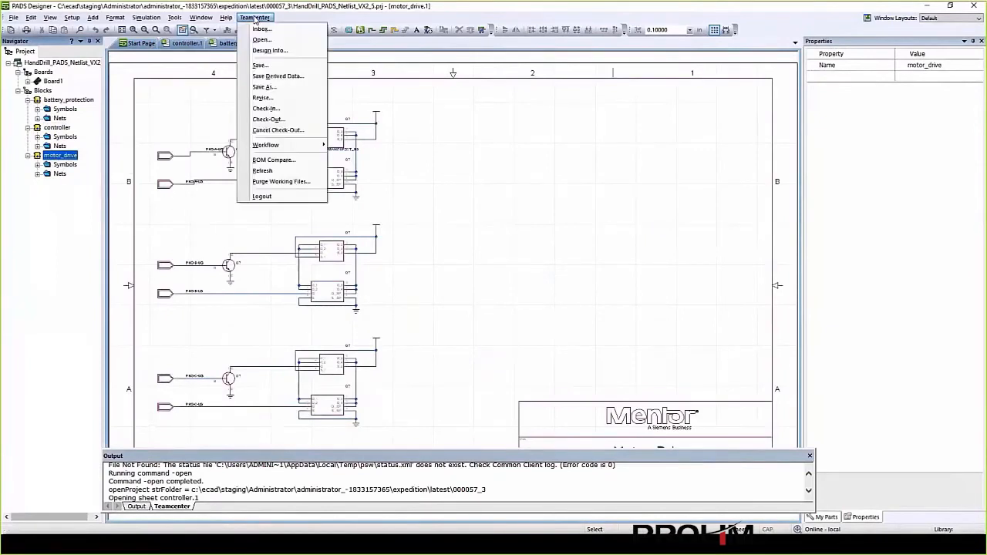